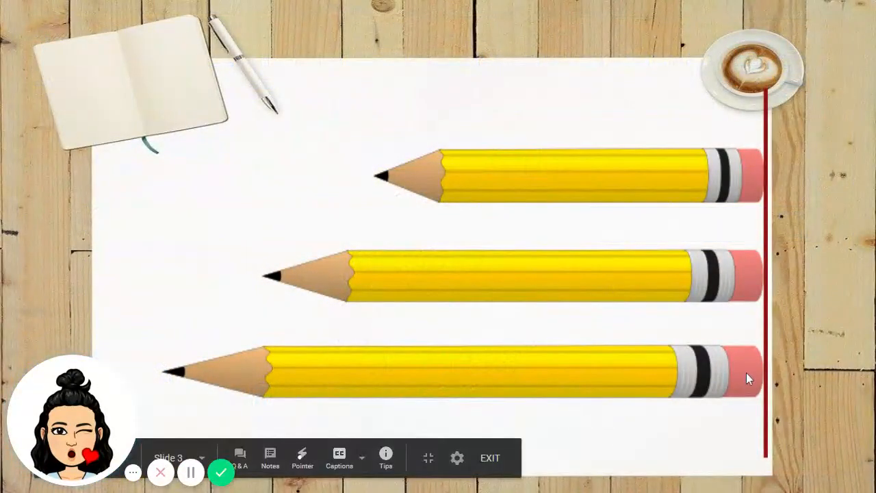
mouse_move(650, 189)
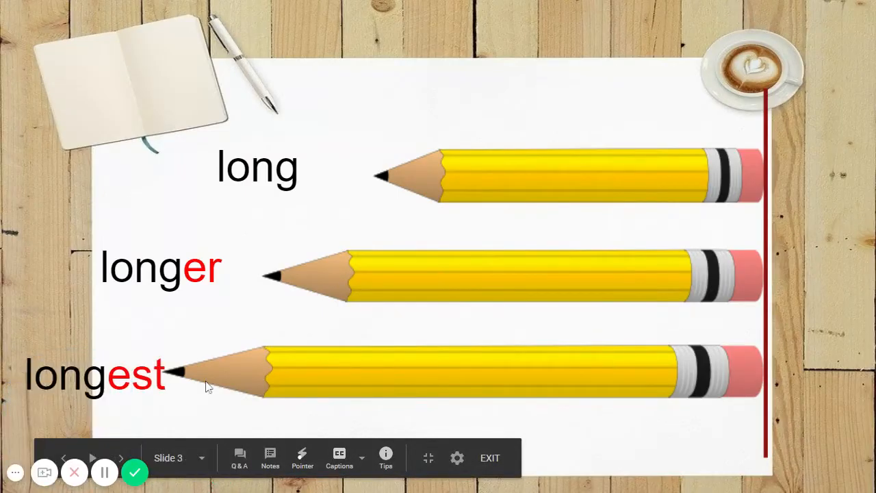
mouse_move(656, 370)
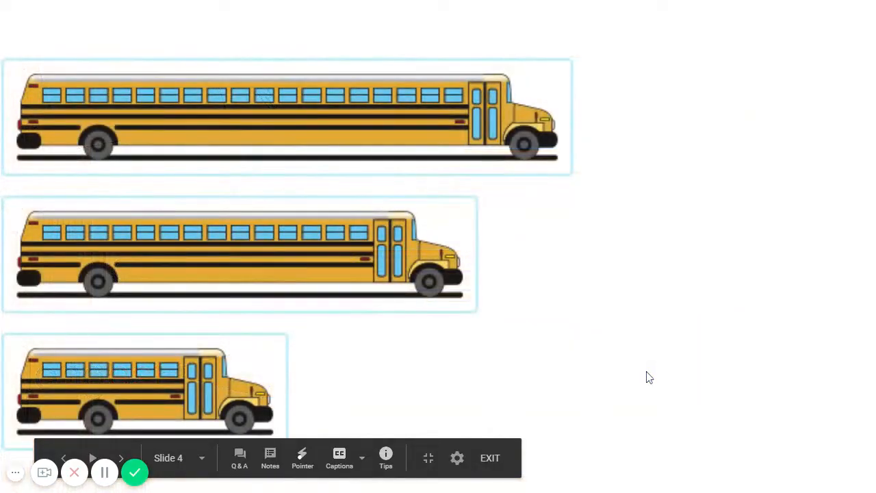
mouse_move(643, 370)
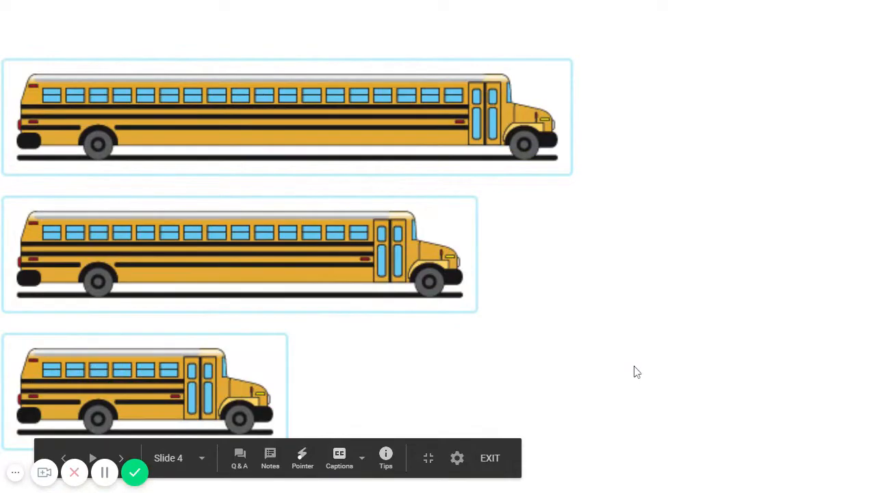
mouse_move(645, 318)
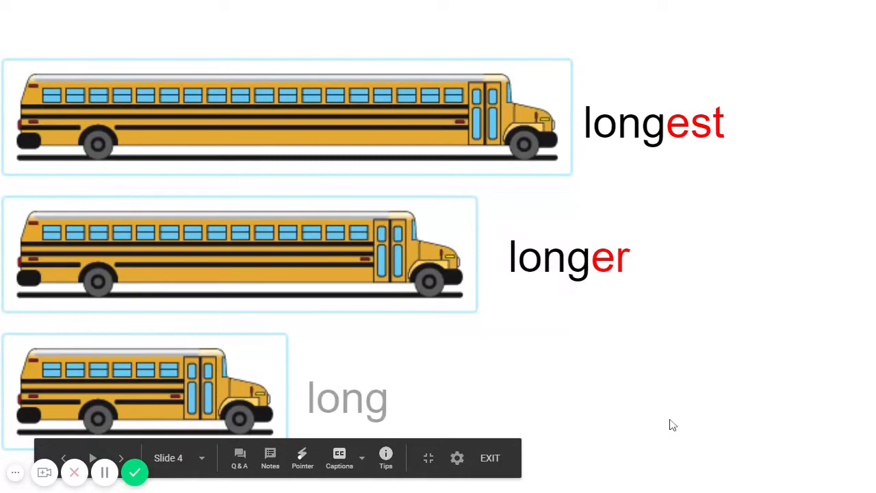
Reveal the longest, longer and long labels beside the buses and advance to the red rods slide
click(121, 457)
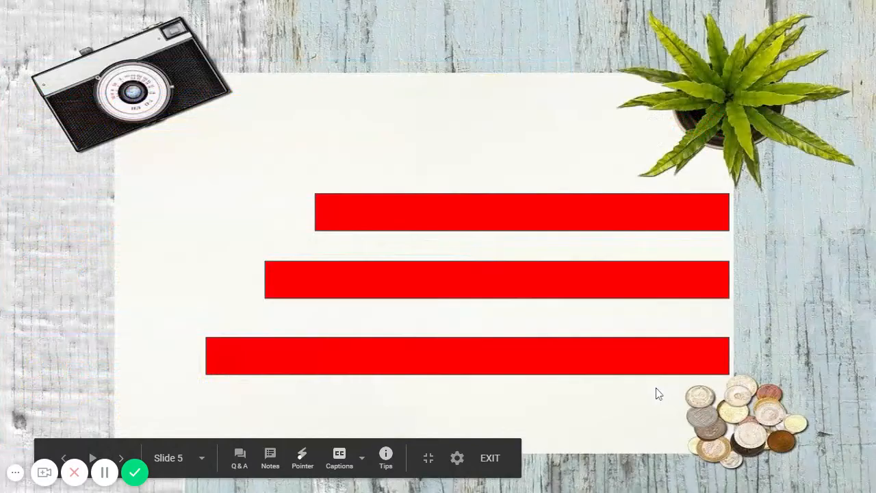
mouse_move(729, 413)
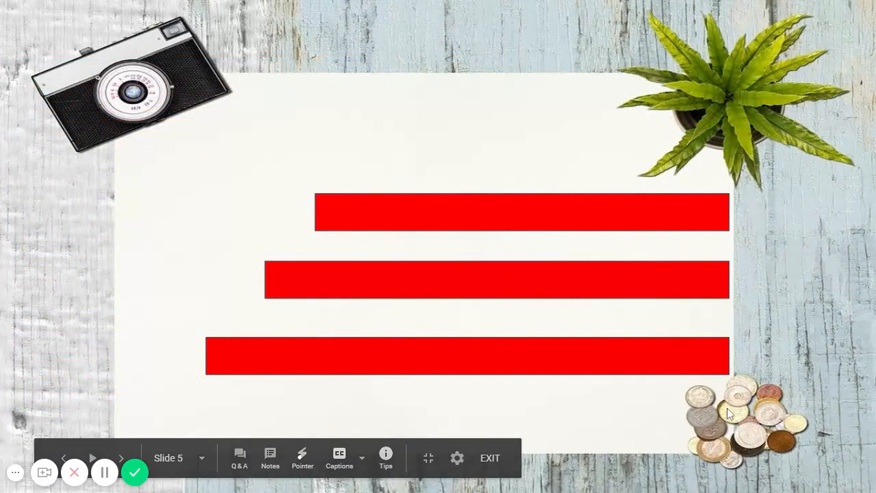
mouse_move(195, 356)
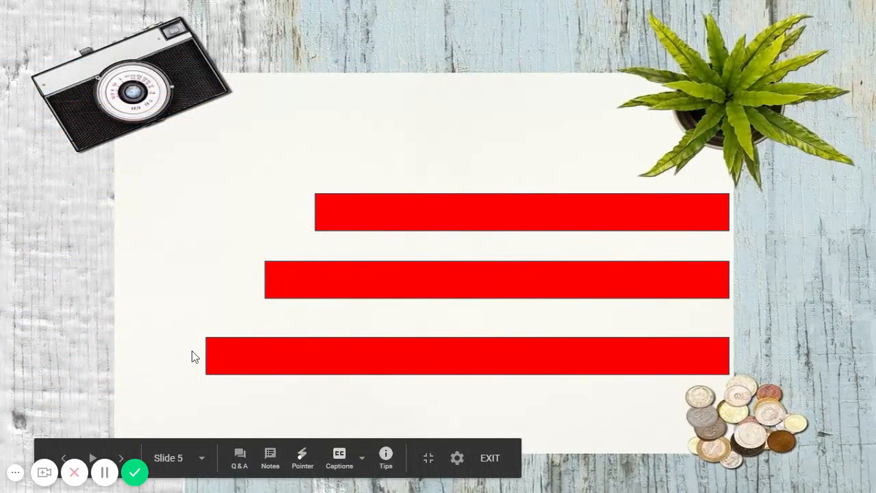